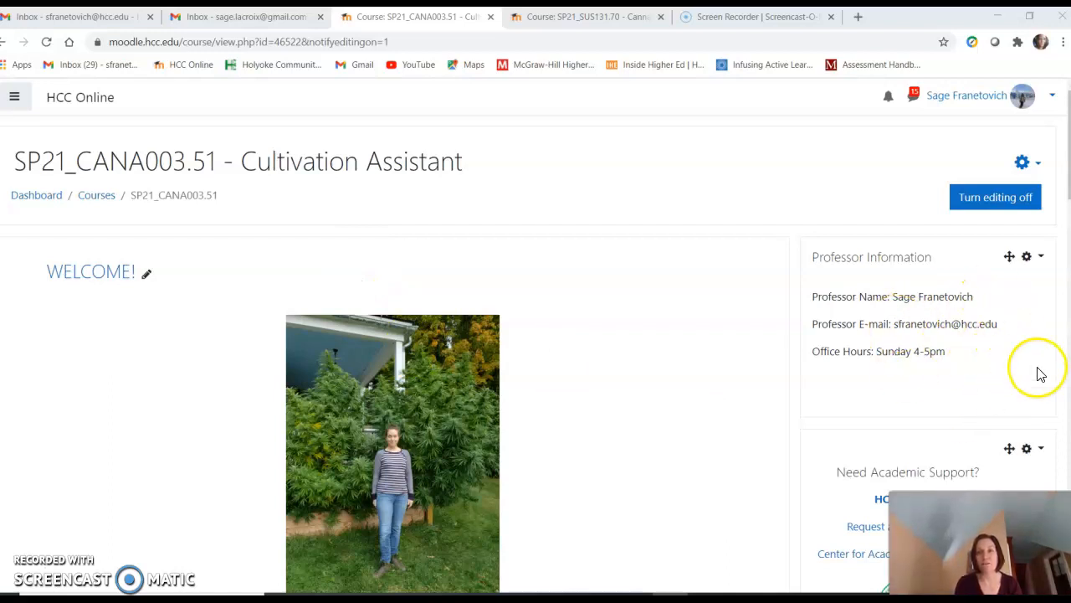
mouse_move(963, 359)
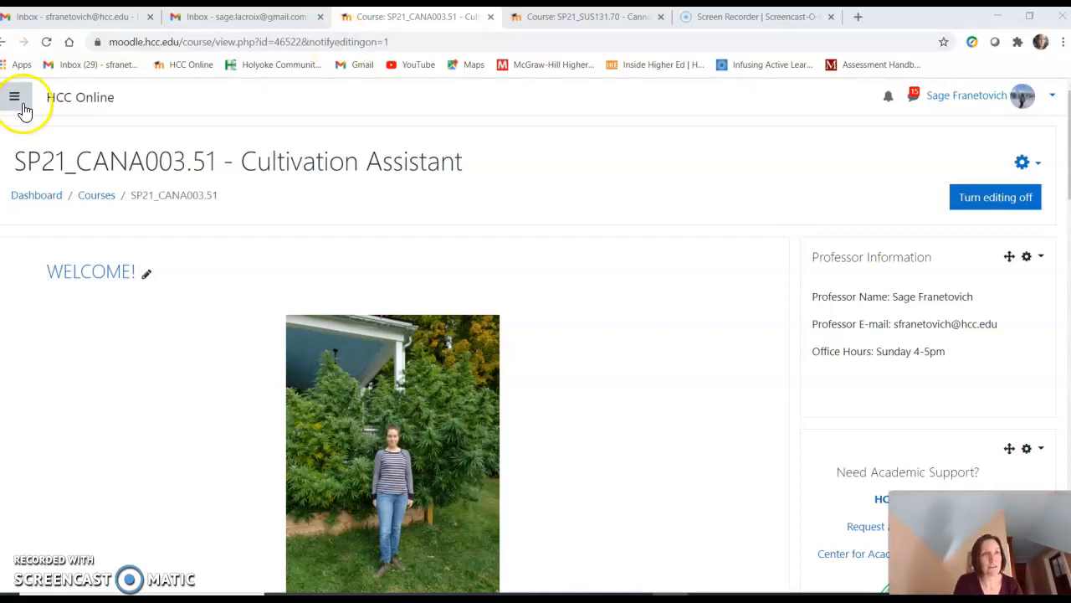
Toggle the course navigation list, then scroll to the Announcements and Community Discussion Forum links.
click(18, 97)
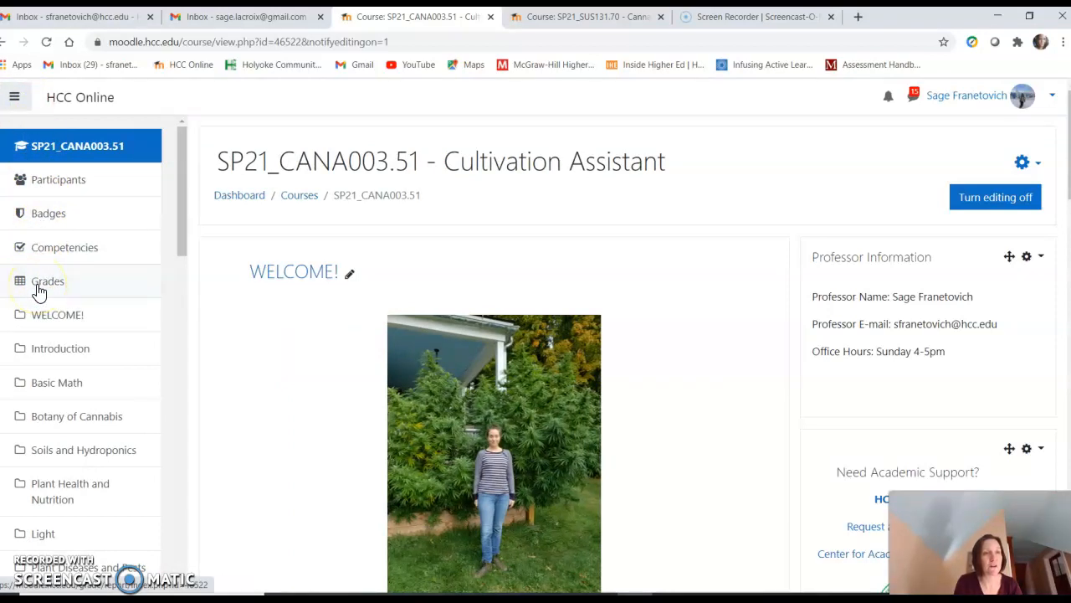
mouse_move(104, 458)
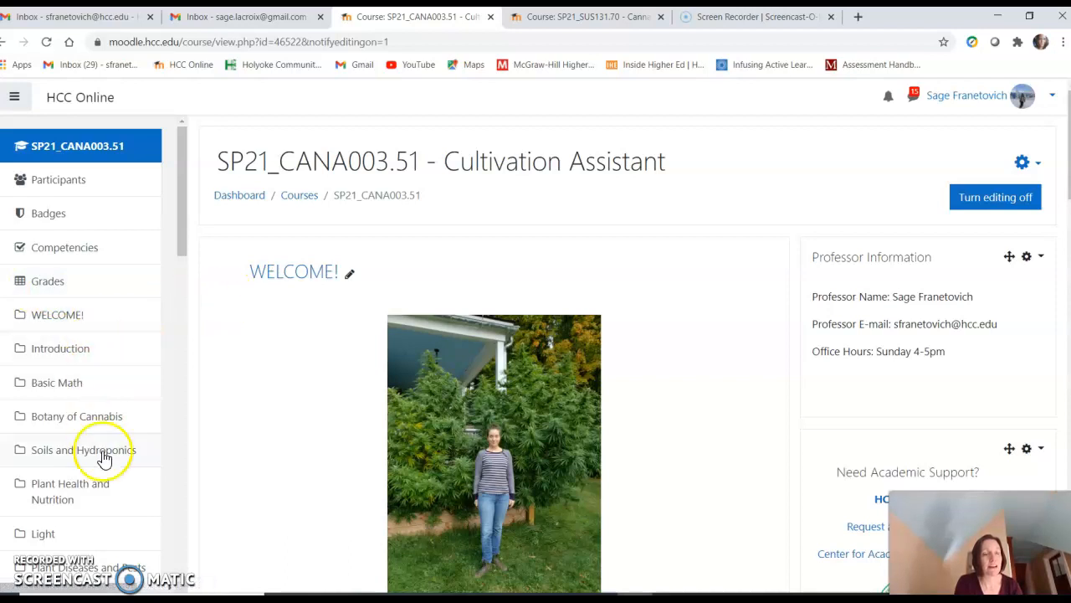
mouse_move(165, 243)
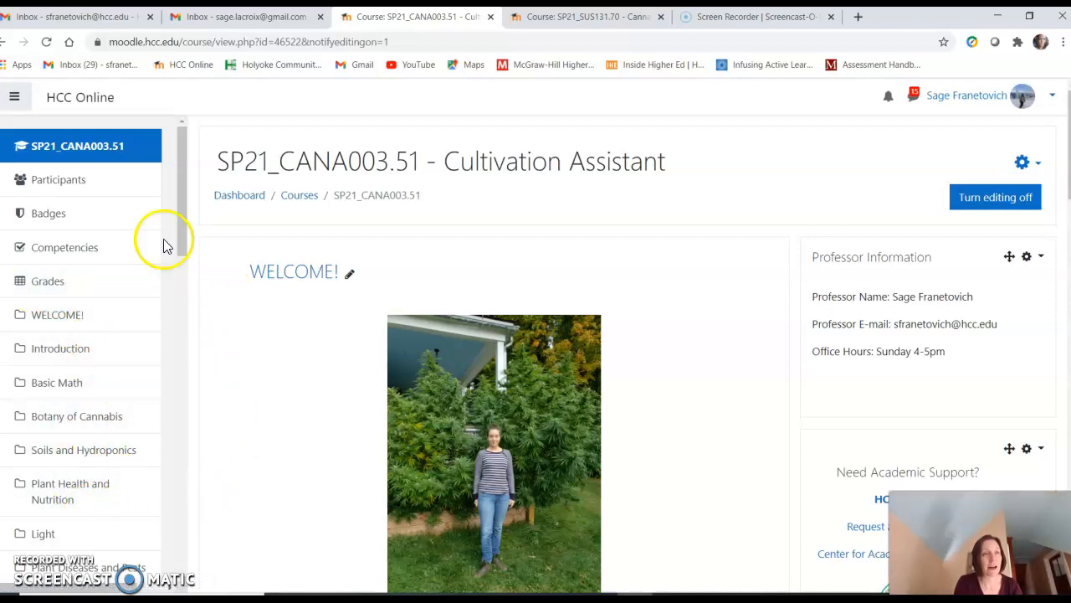
click(18, 97)
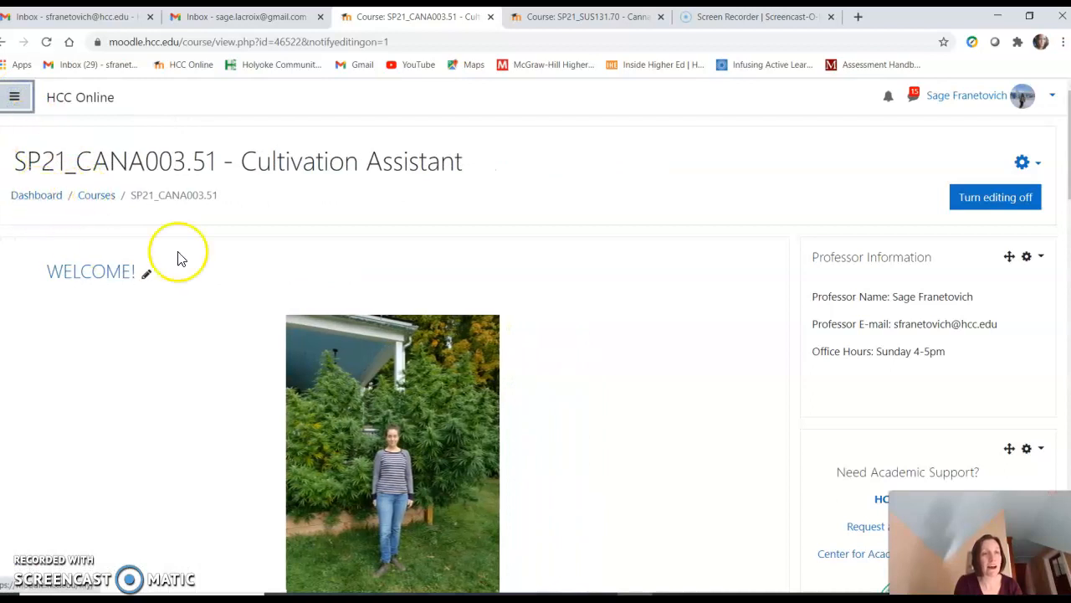
scroll(down, 3)
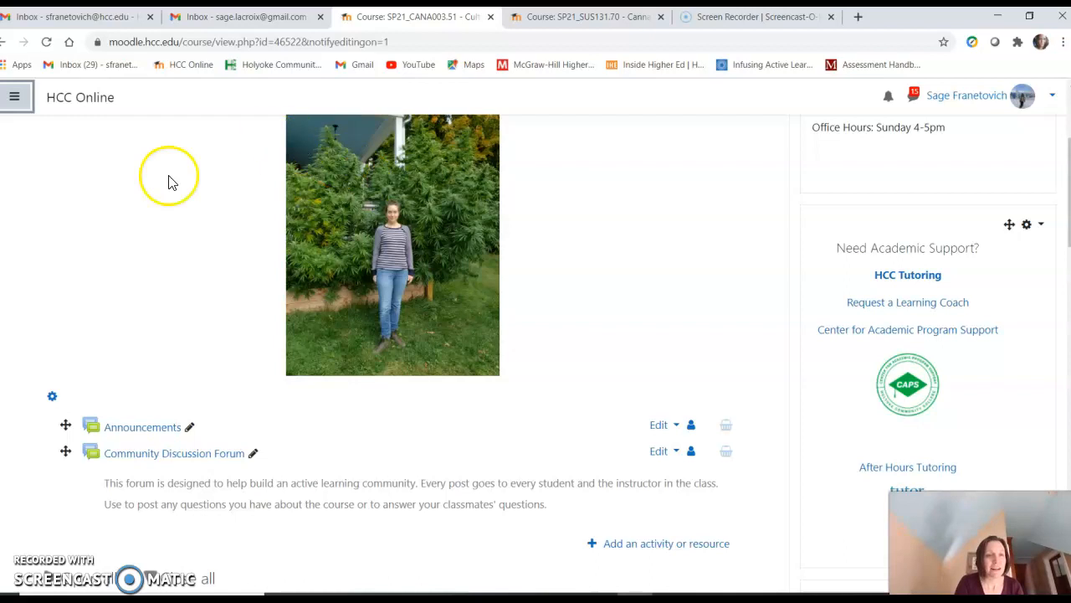
mouse_move(161, 437)
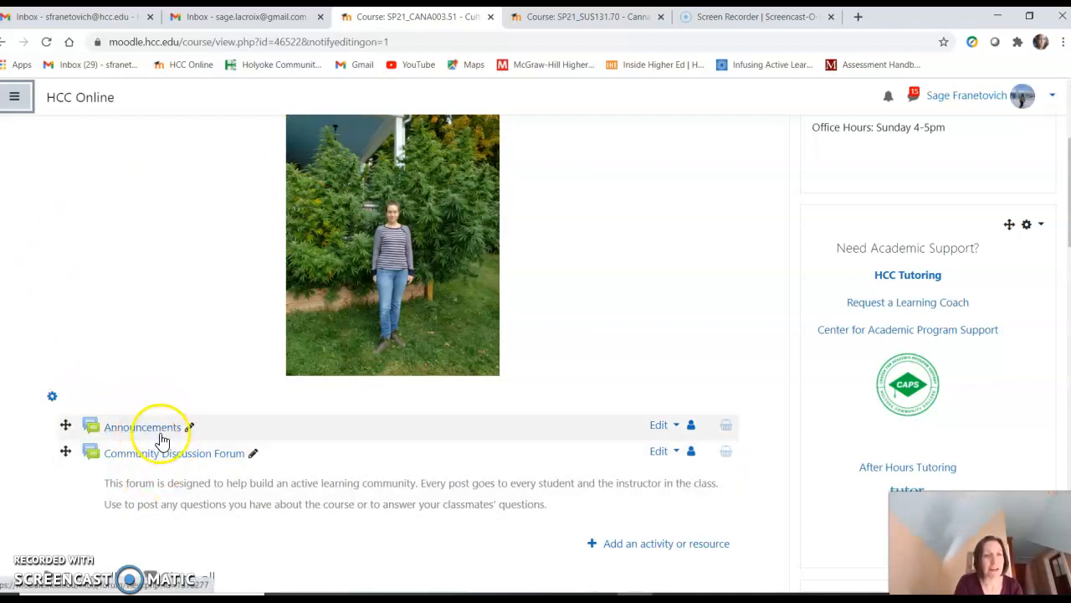
mouse_move(179, 333)
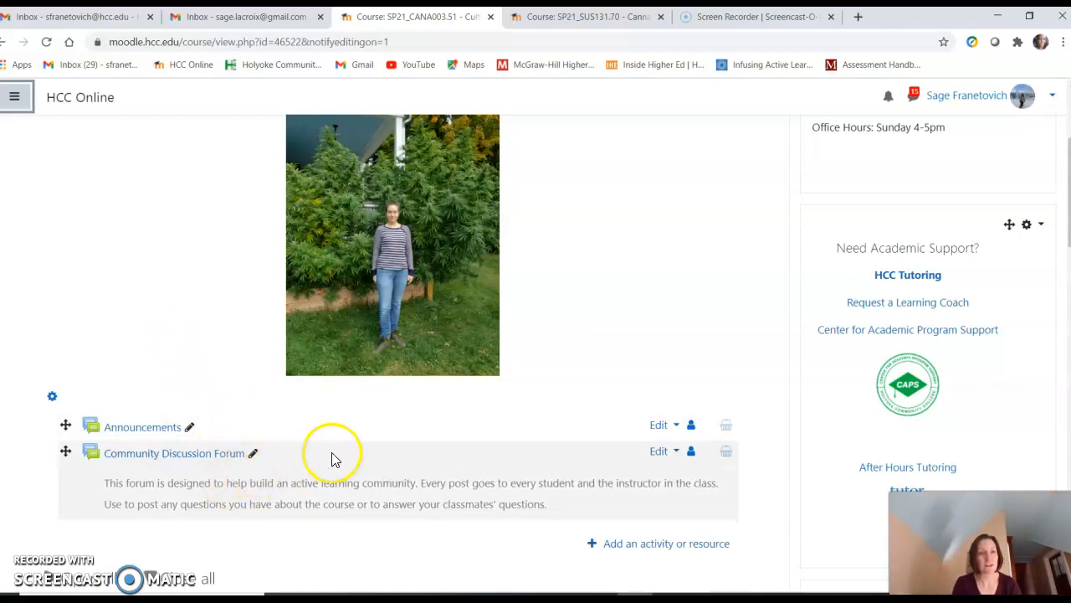
mouse_move(230, 460)
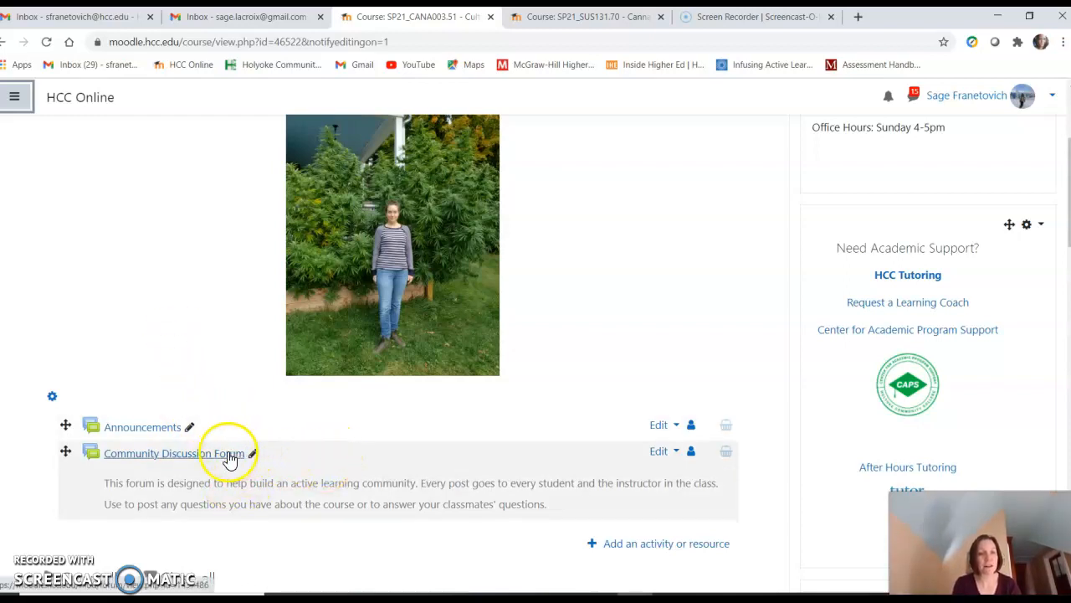
click(150, 453)
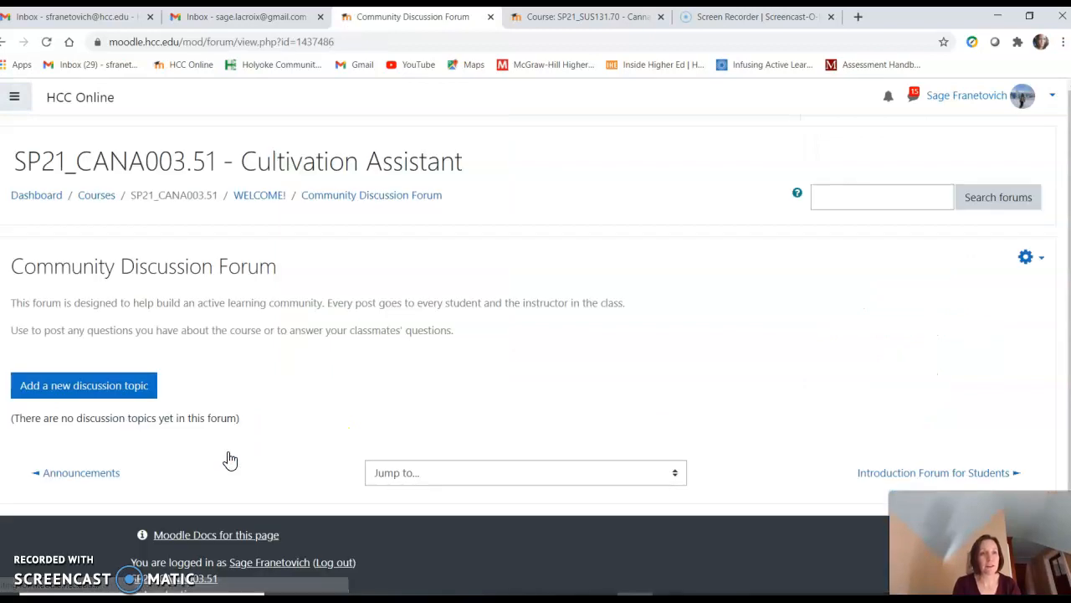
mouse_move(401, 364)
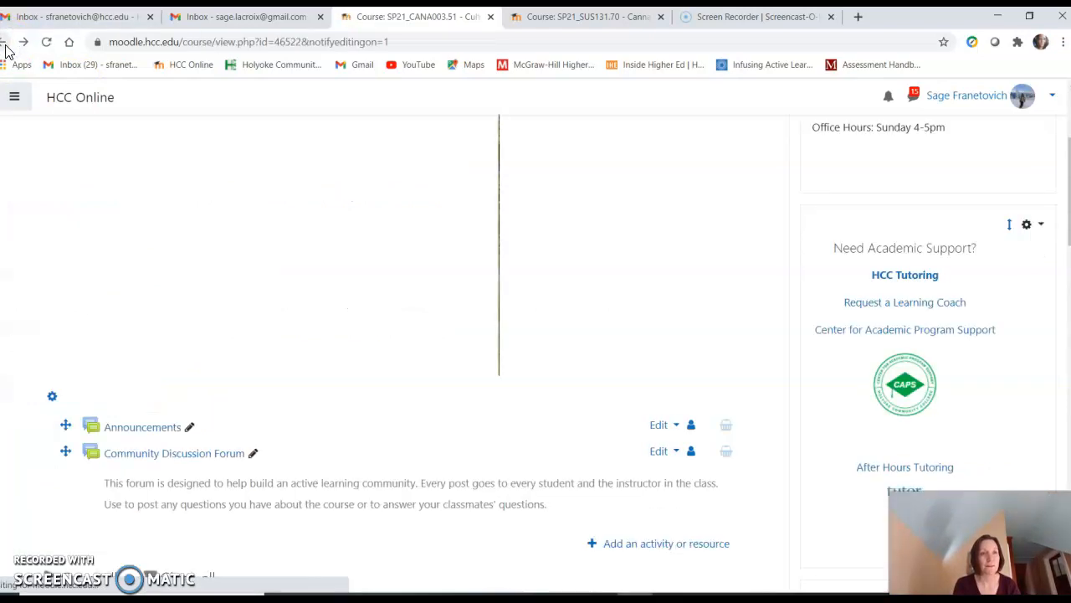
Scroll to the topic sections and expand Introduction to show its cannabis plant picture.
scroll(down, 3)
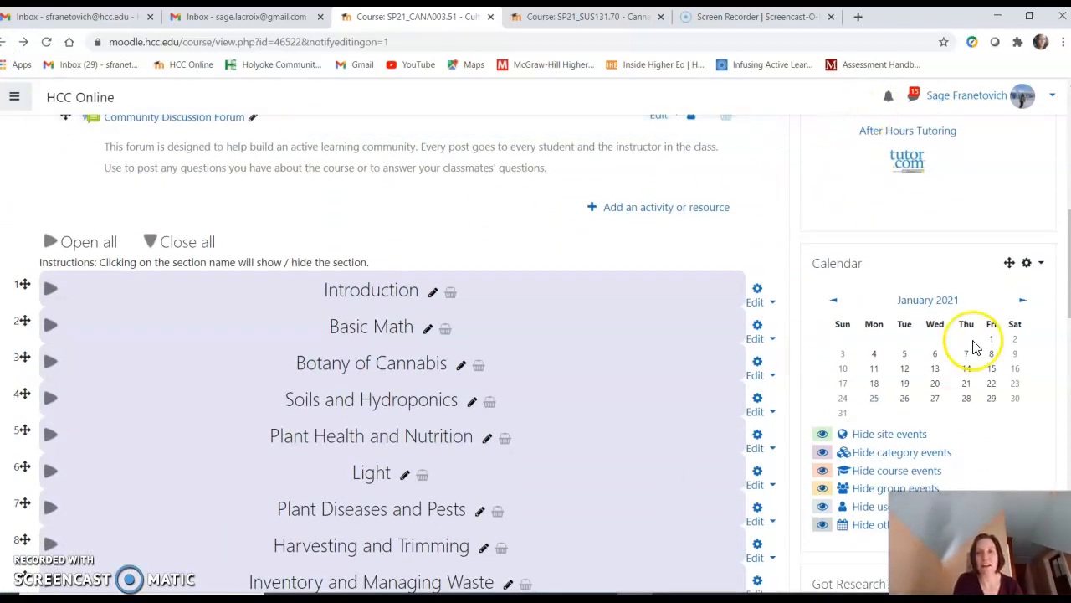
mouse_move(884, 385)
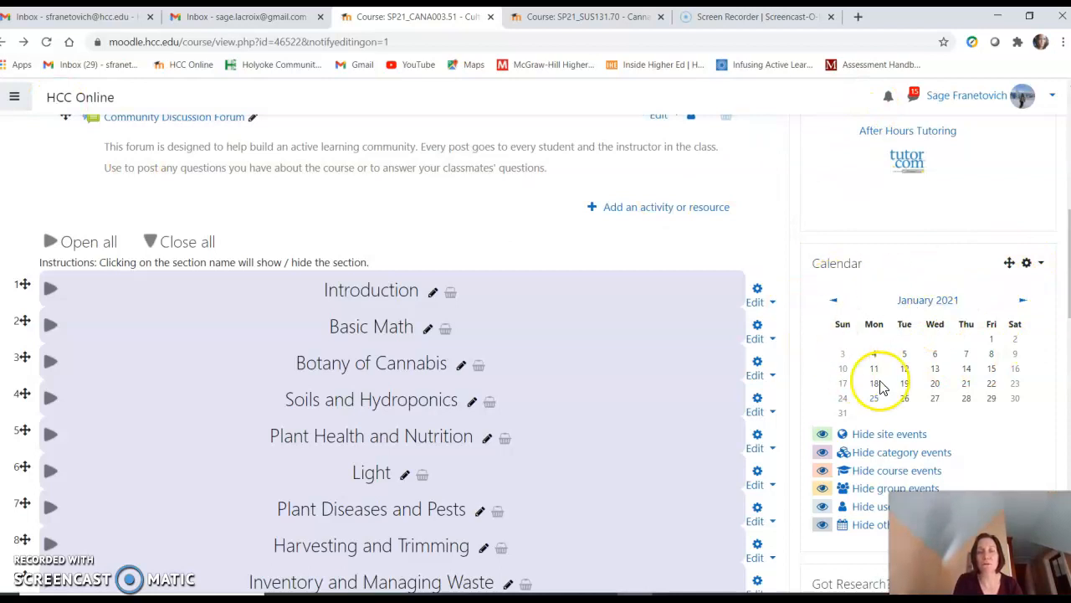
mouse_move(697, 207)
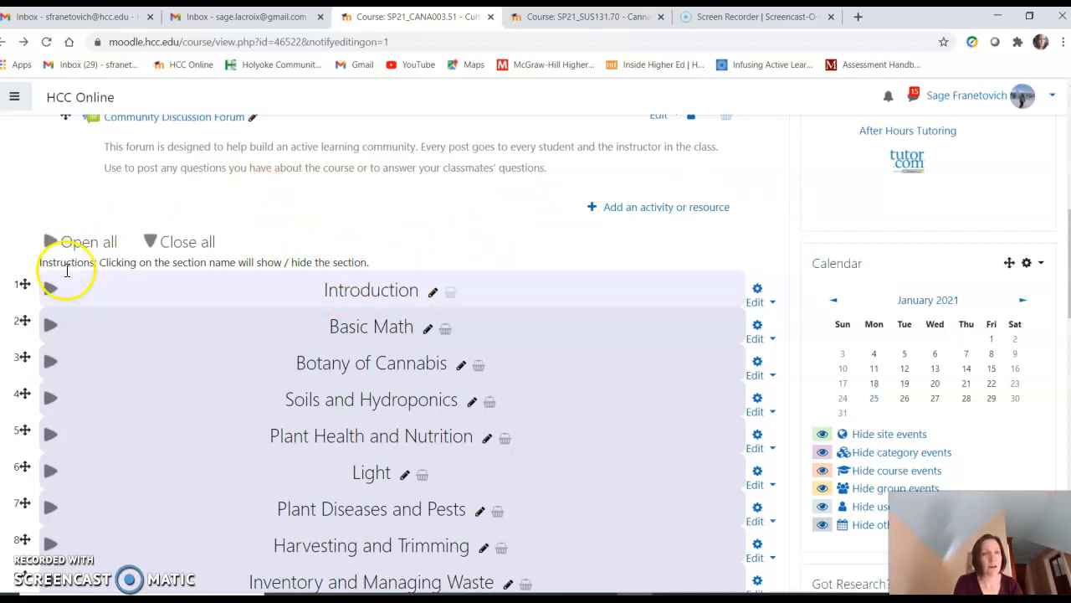
mouse_move(46, 300)
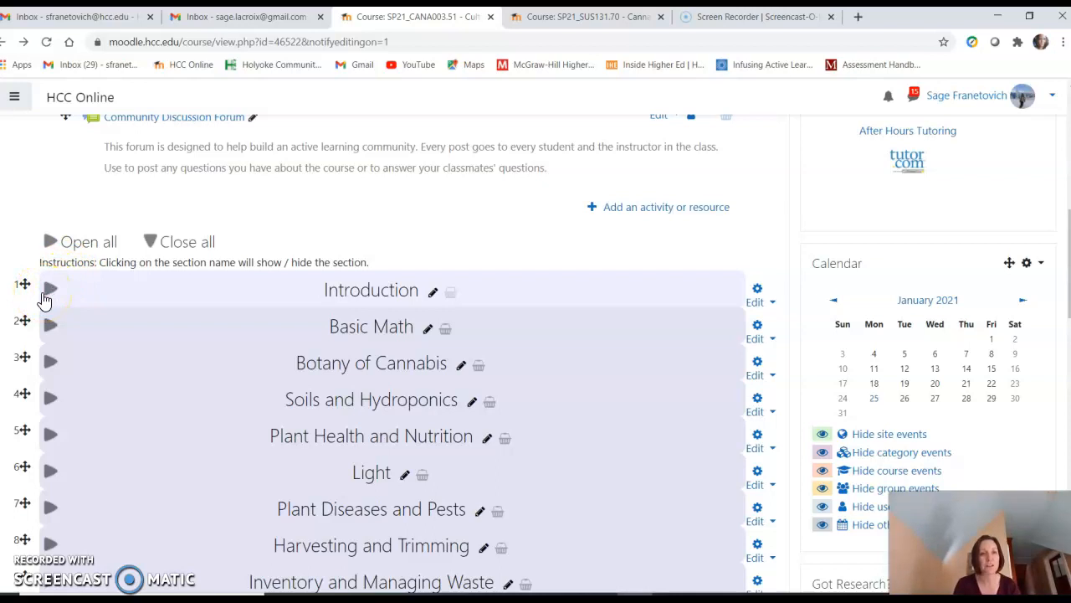
click(50, 289)
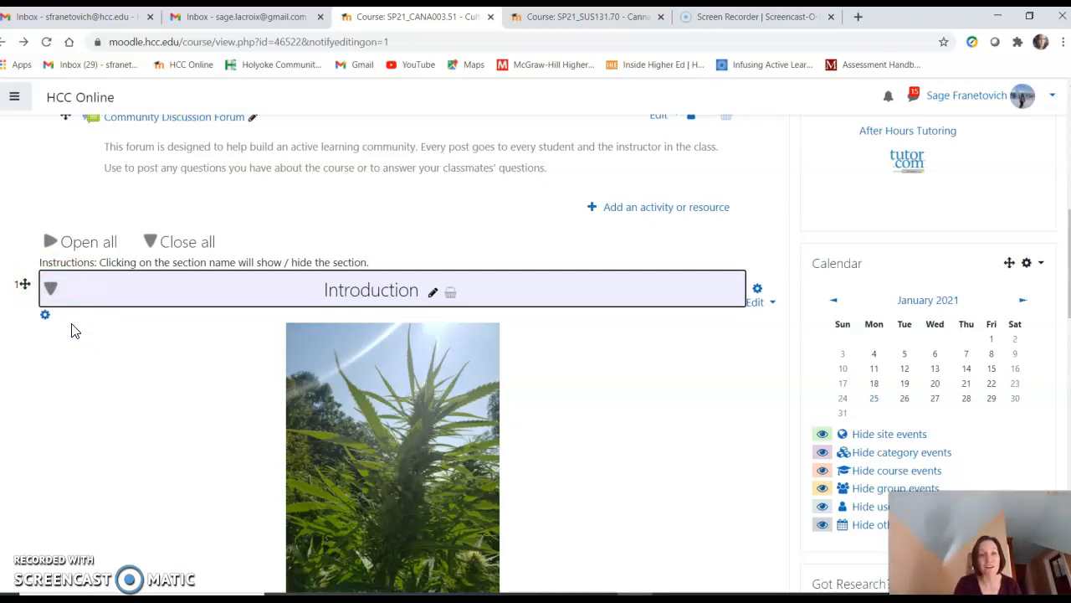
Scroll to the welcome message and Intro Video, then open the Introduction Forum for Students.
scroll(down, 3)
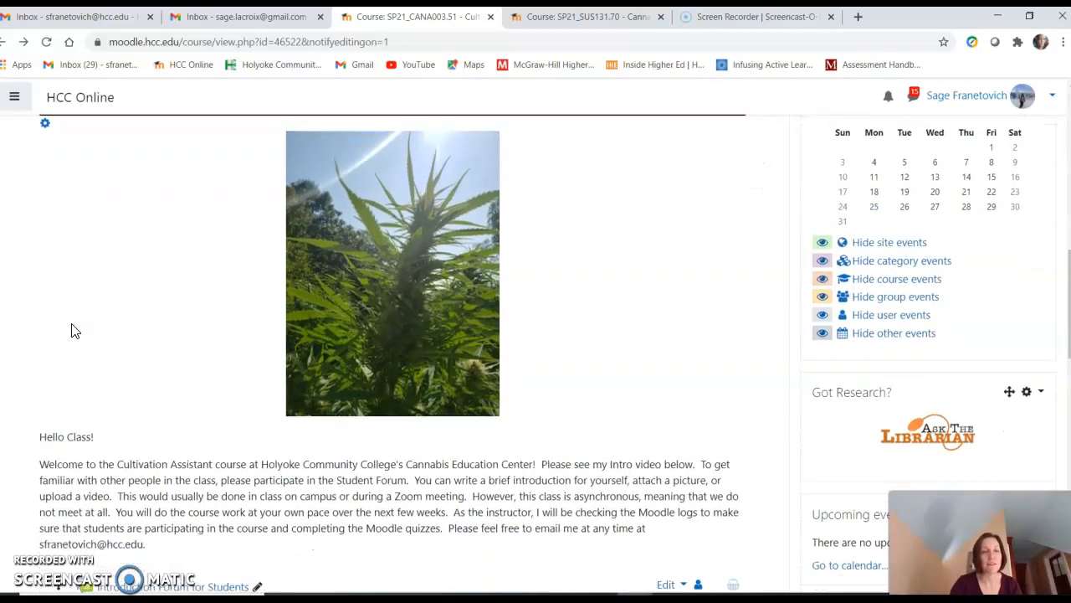
scroll(down, 3)
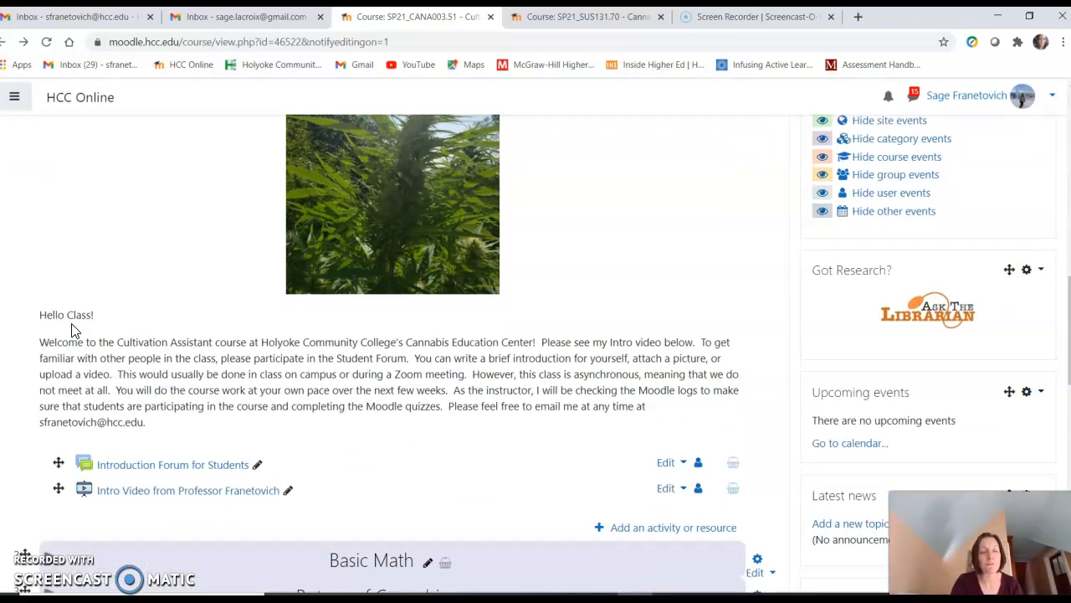
scroll(down, 3)
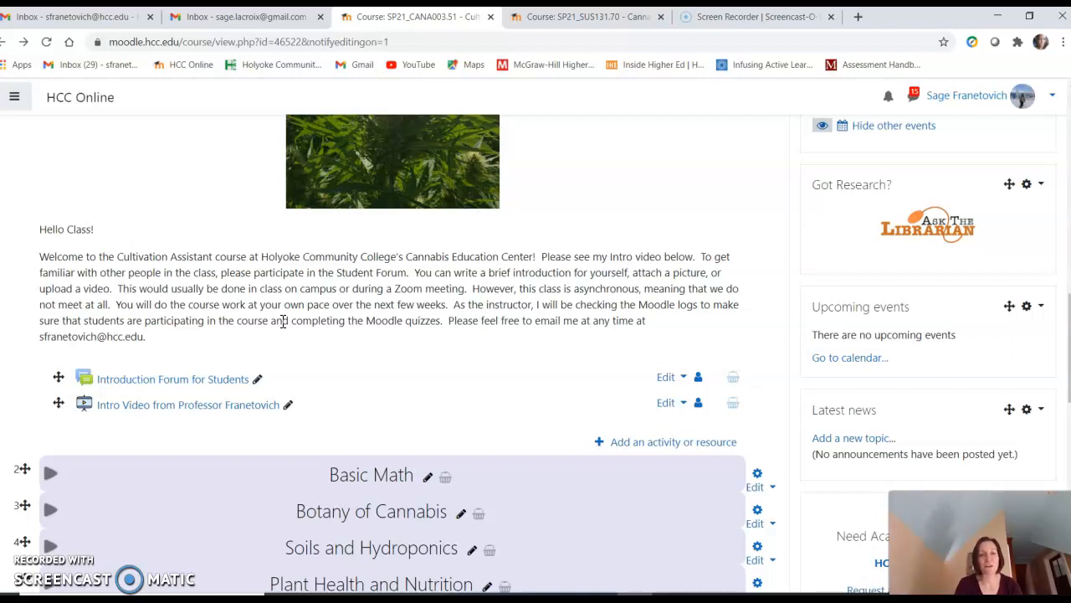
click(173, 379)
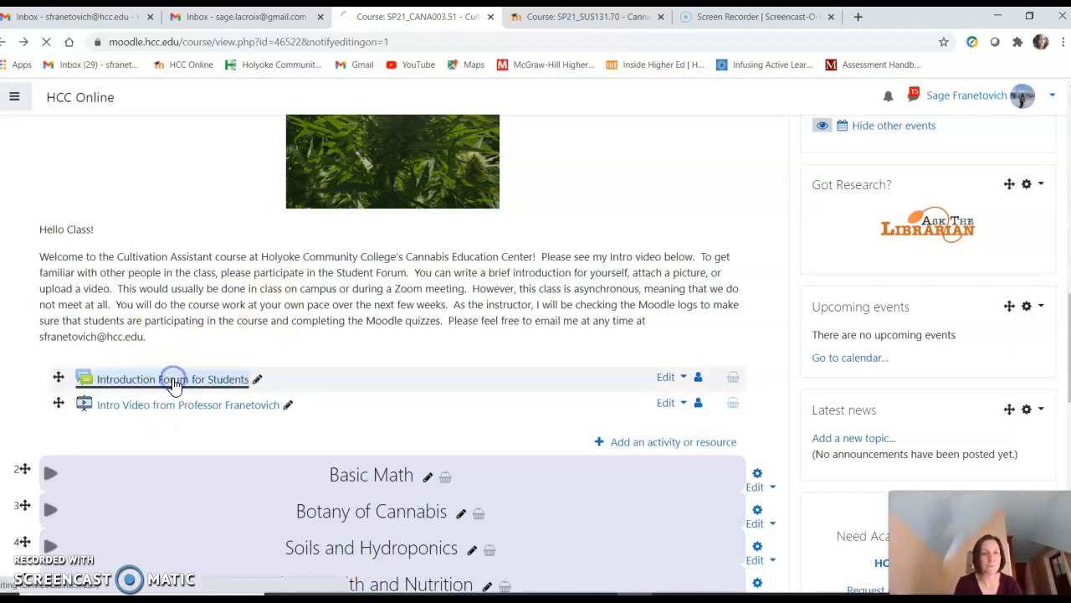
click(171, 379)
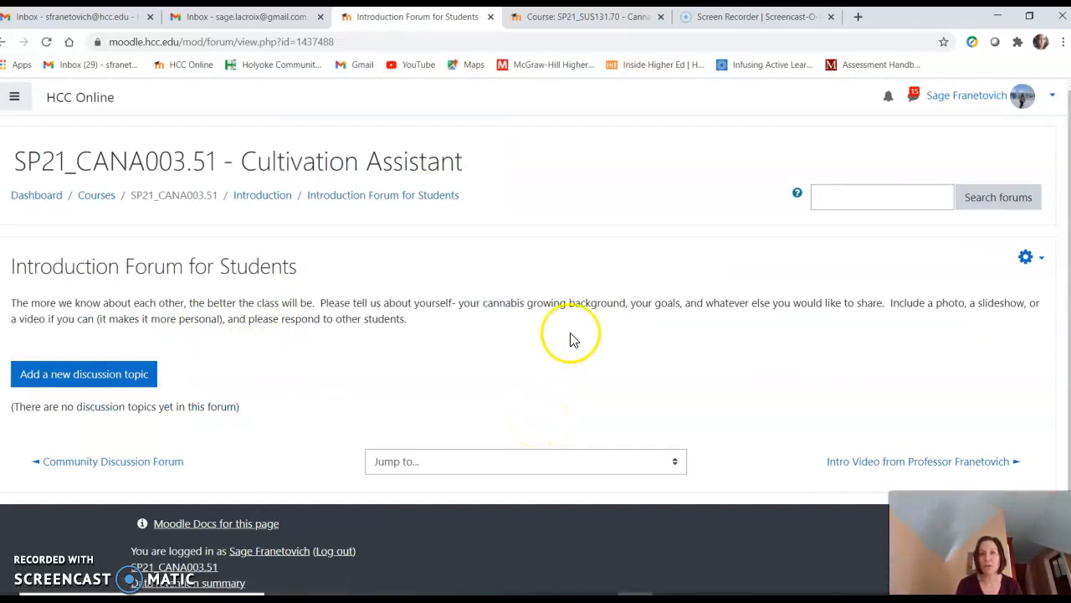
mouse_move(995, 337)
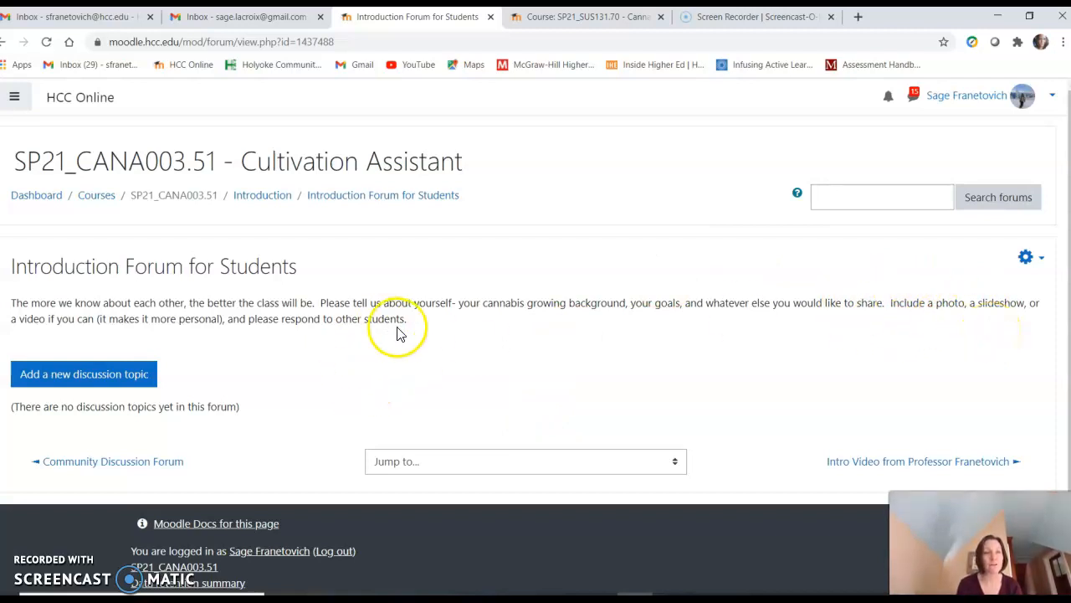
mouse_move(495, 349)
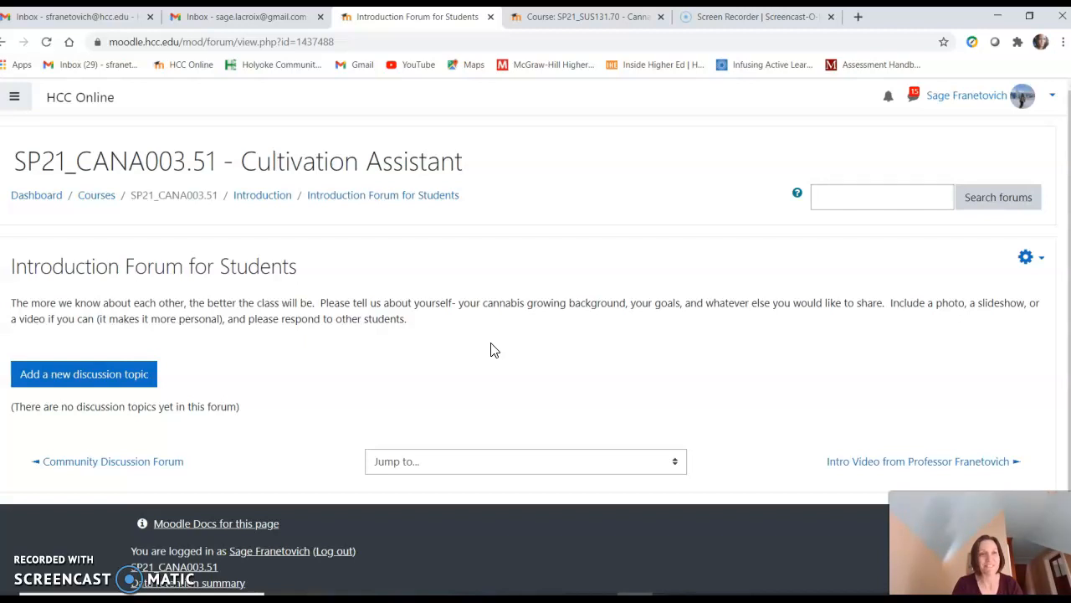
mouse_move(16, 44)
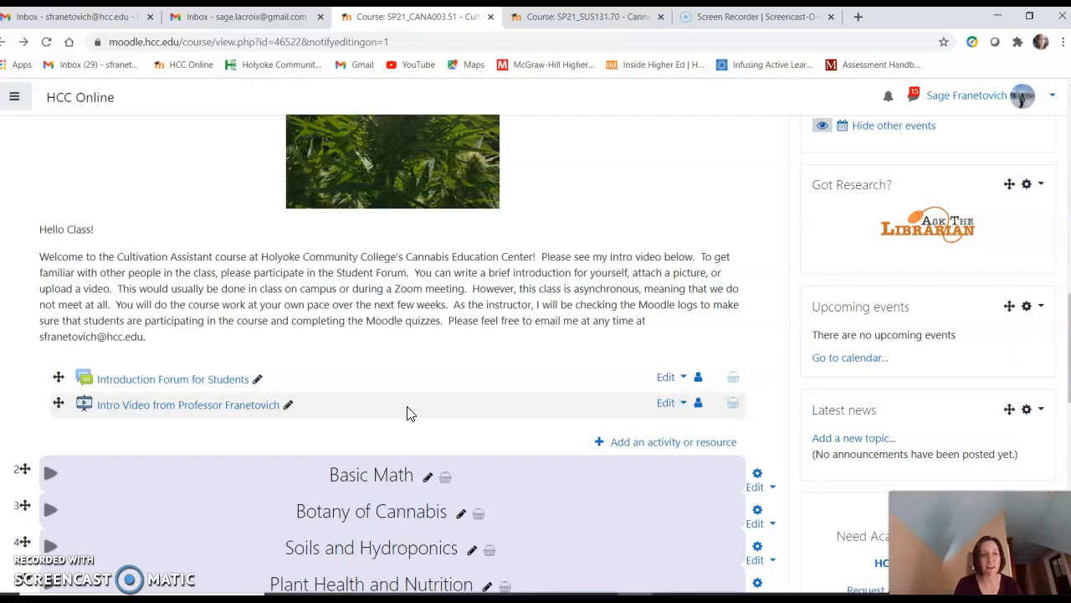
mouse_move(240, 414)
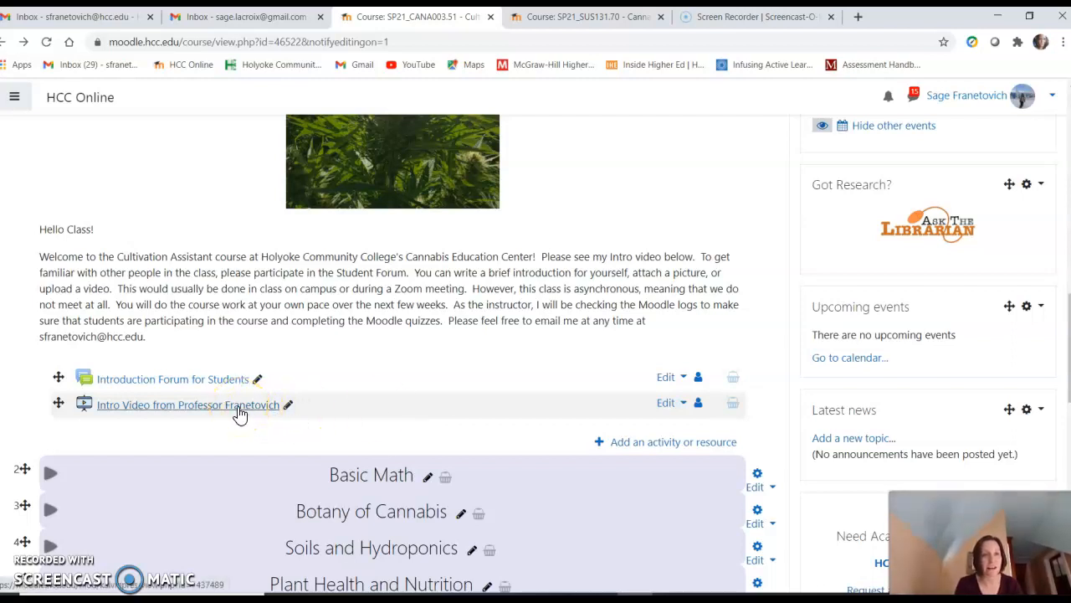
mouse_move(506, 396)
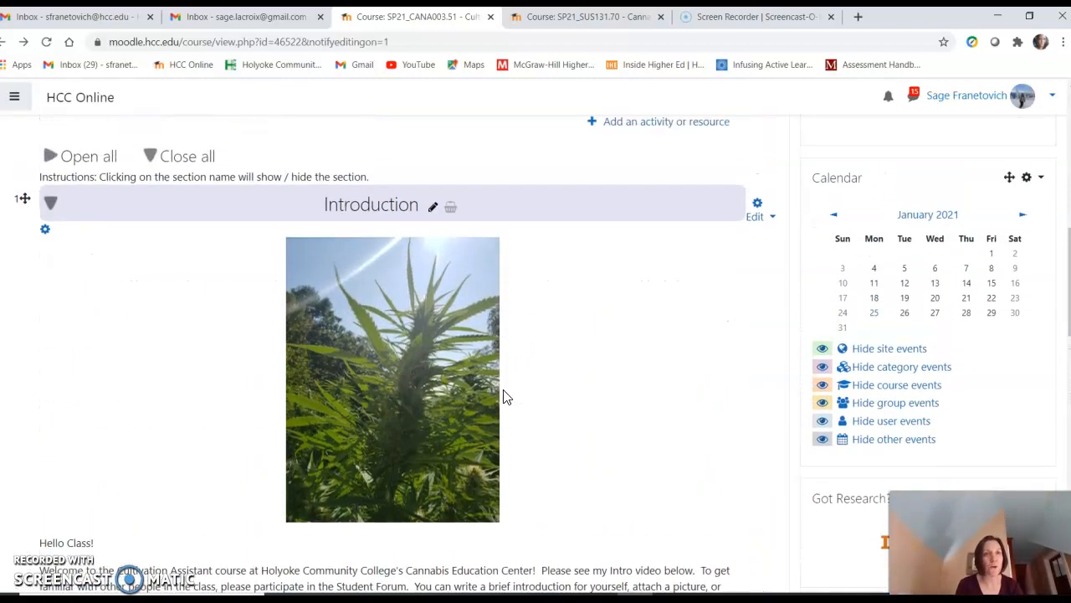
Collapse the Introduction section header so only the course topic titles show.
click(52, 201)
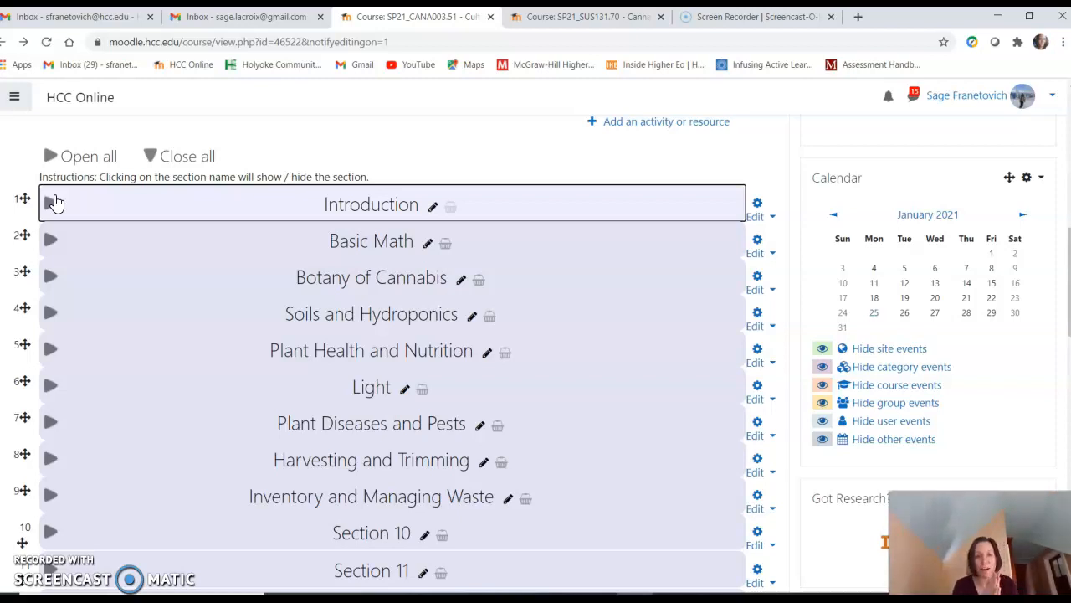
mouse_move(53, 255)
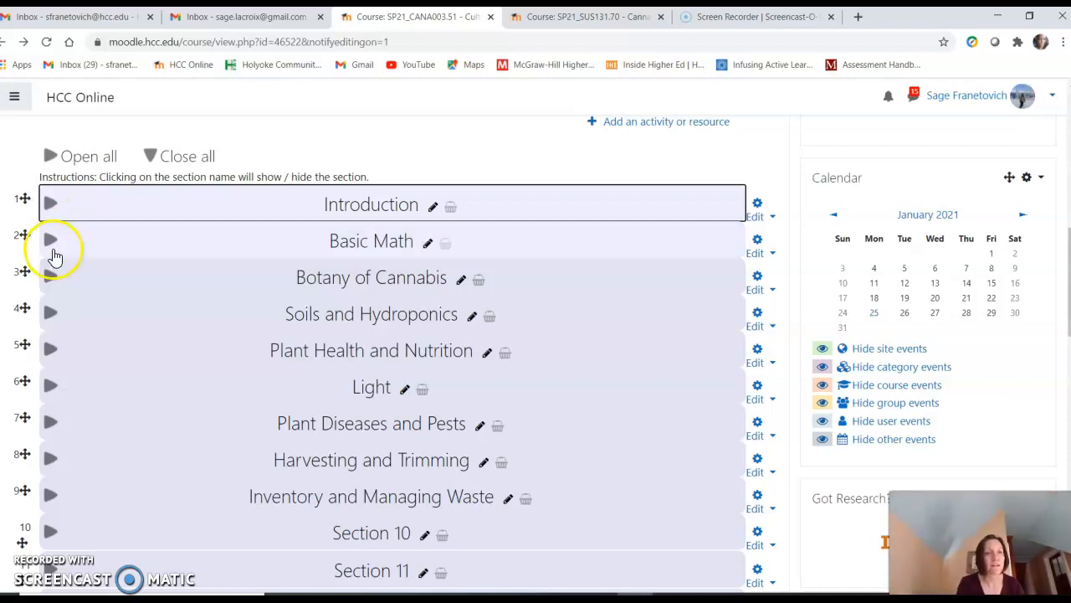
click(52, 241)
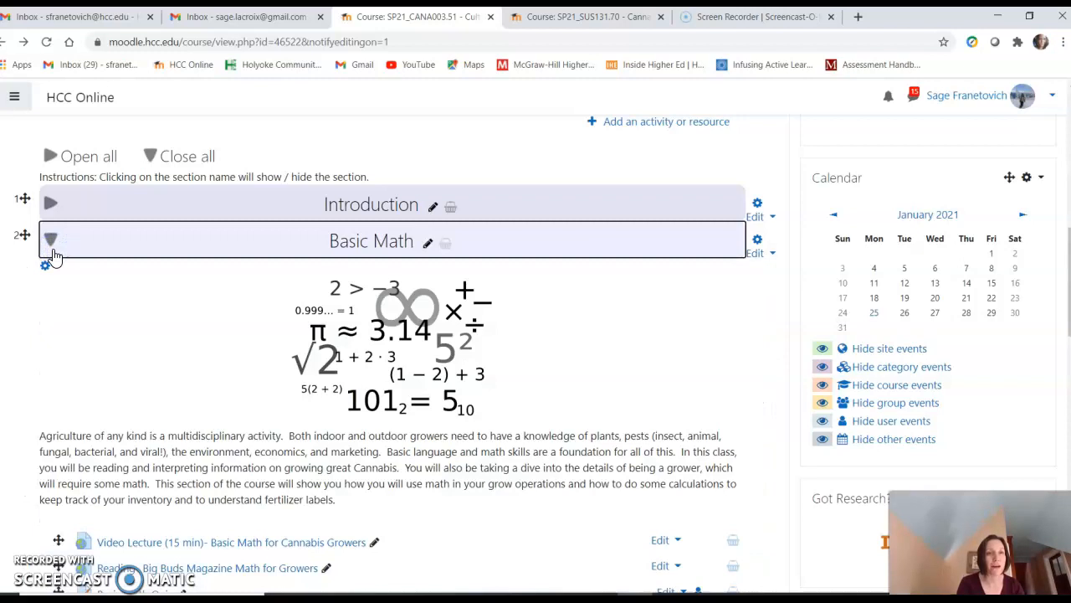
mouse_move(155, 339)
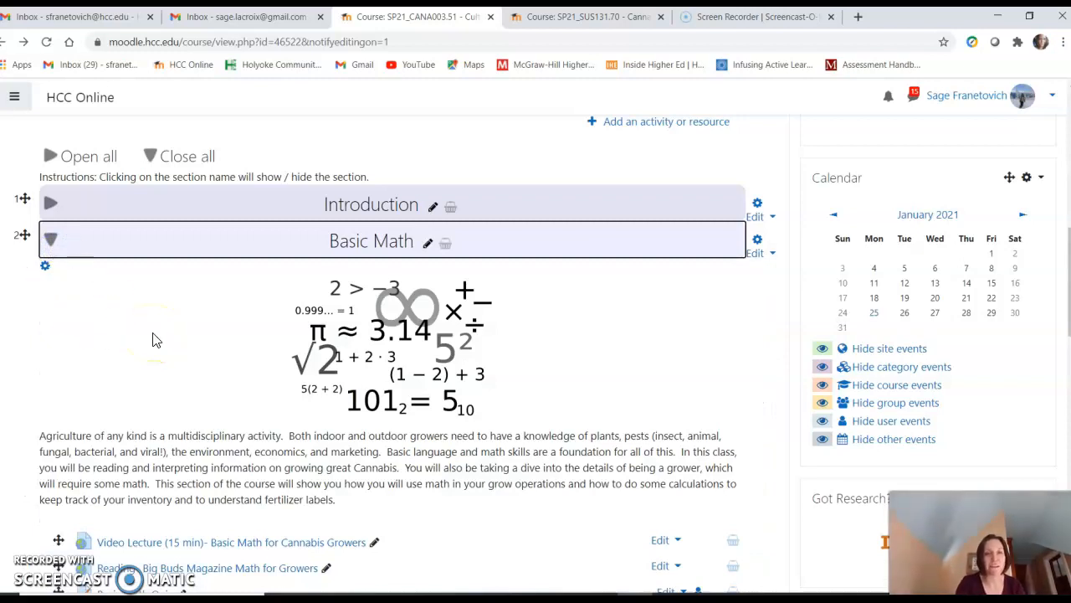
scroll(down, 3)
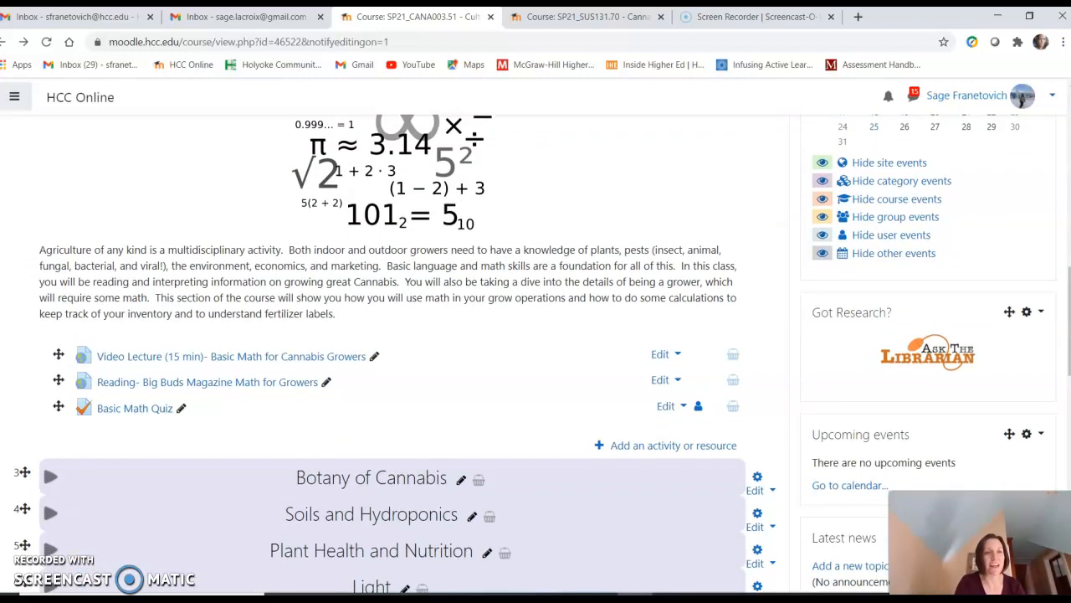
mouse_move(443, 335)
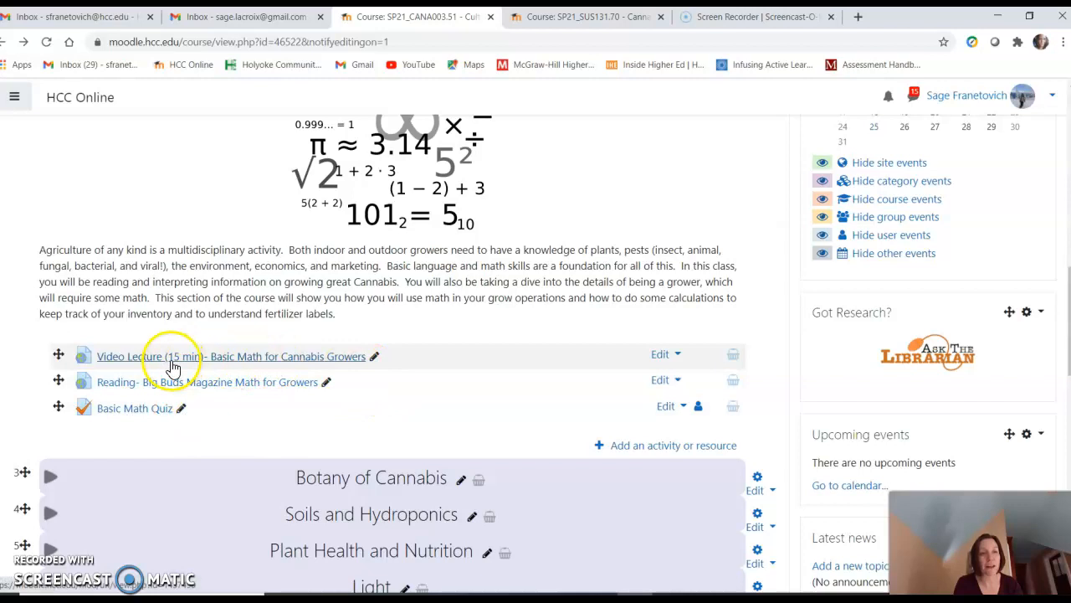
mouse_move(575, 387)
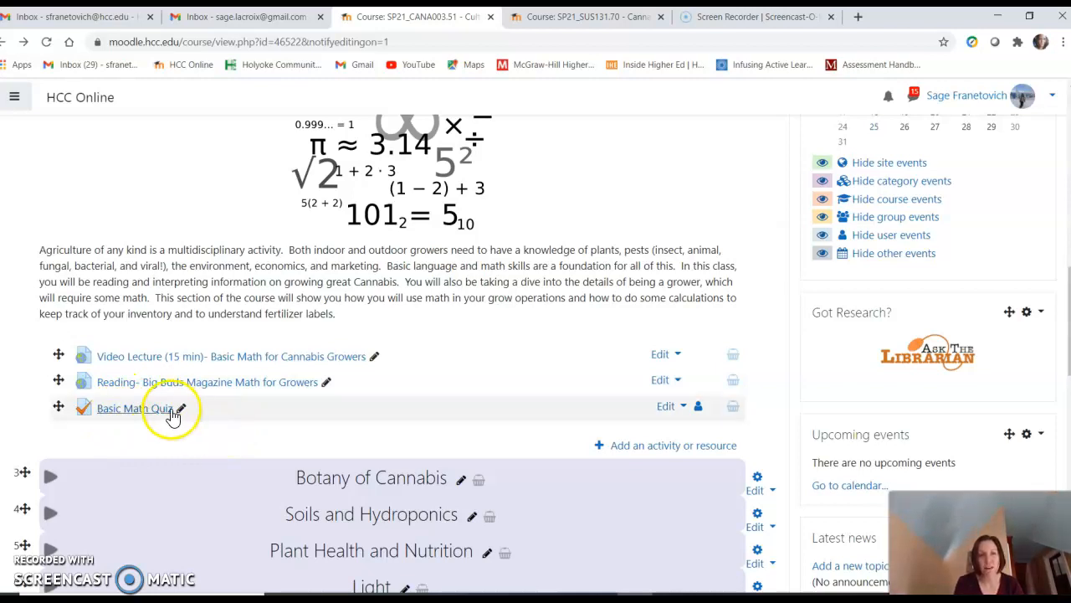
mouse_move(515, 388)
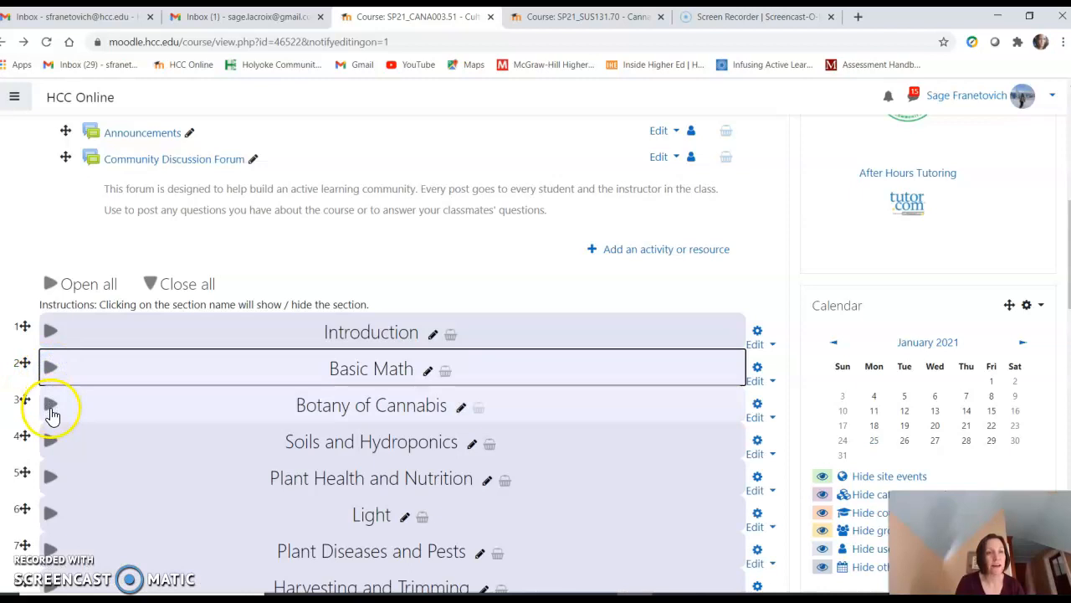
click(50, 404)
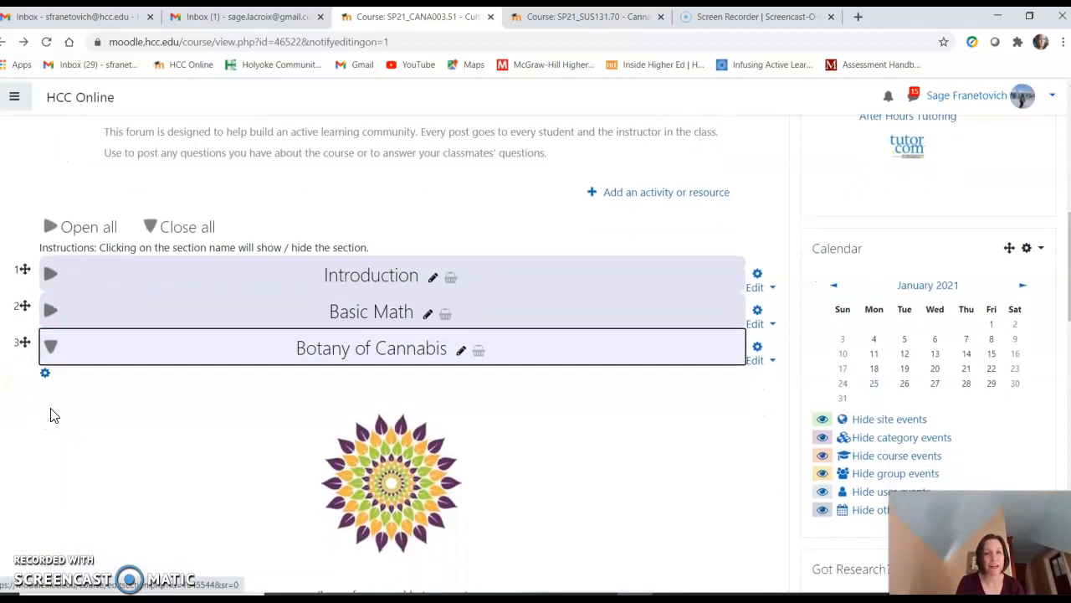
scroll(down, 3)
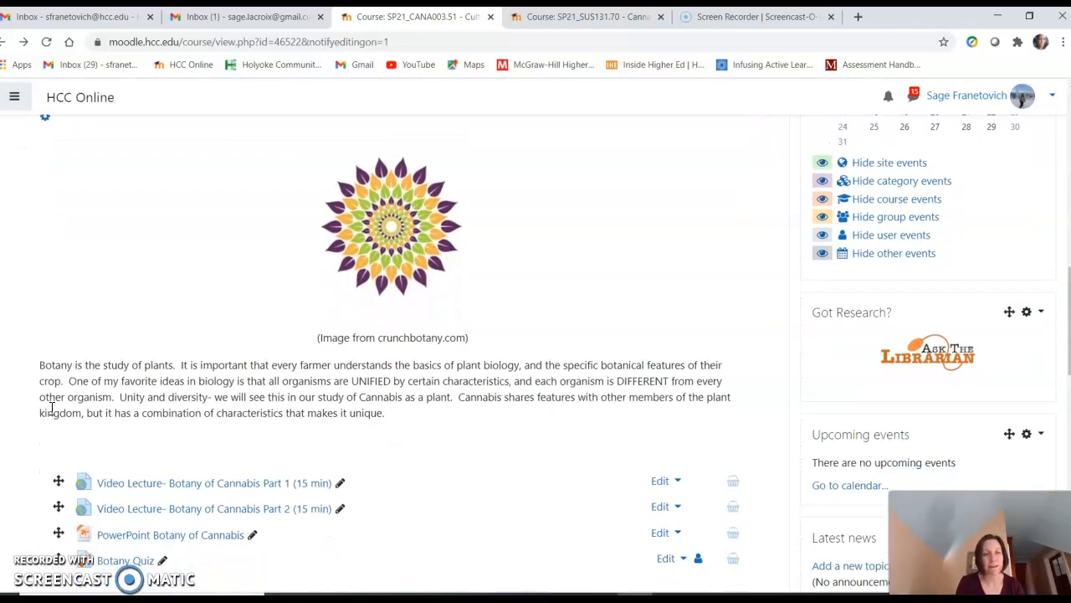
scroll(down, 3)
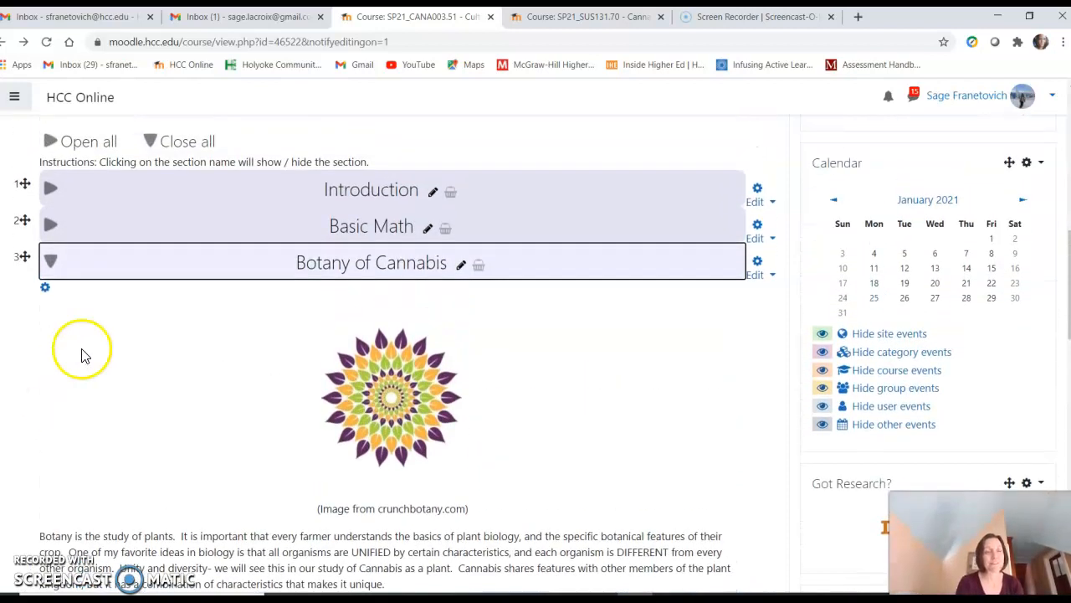
click(50, 262)
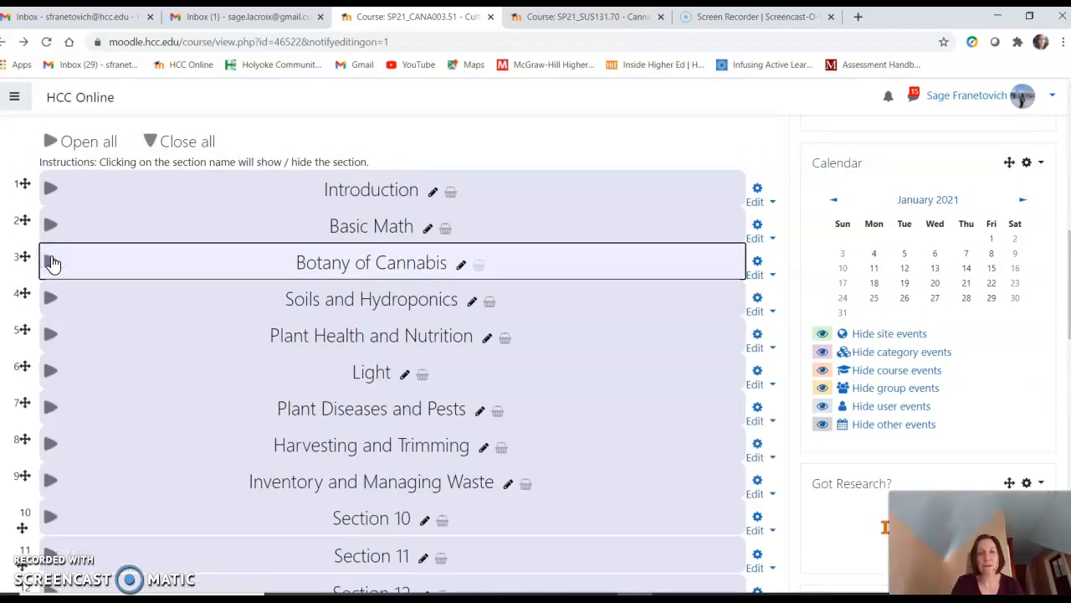